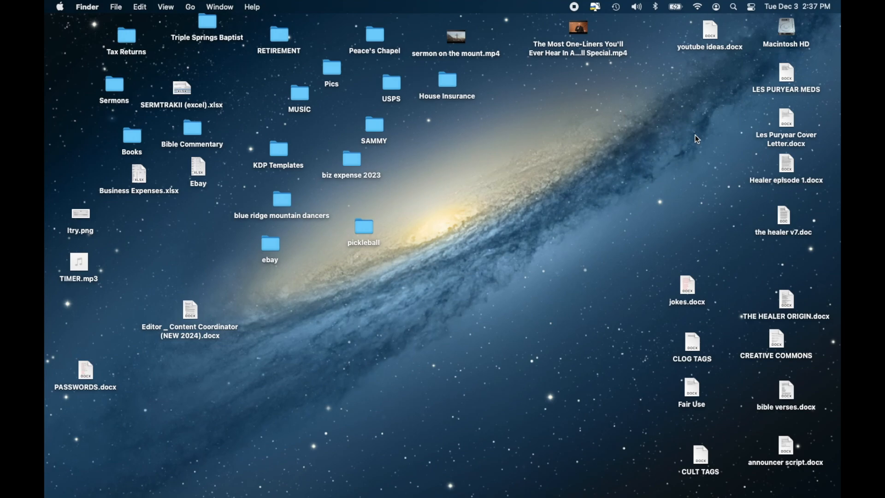
{"action": "mouse_move", "coordinate": [611, 187]}
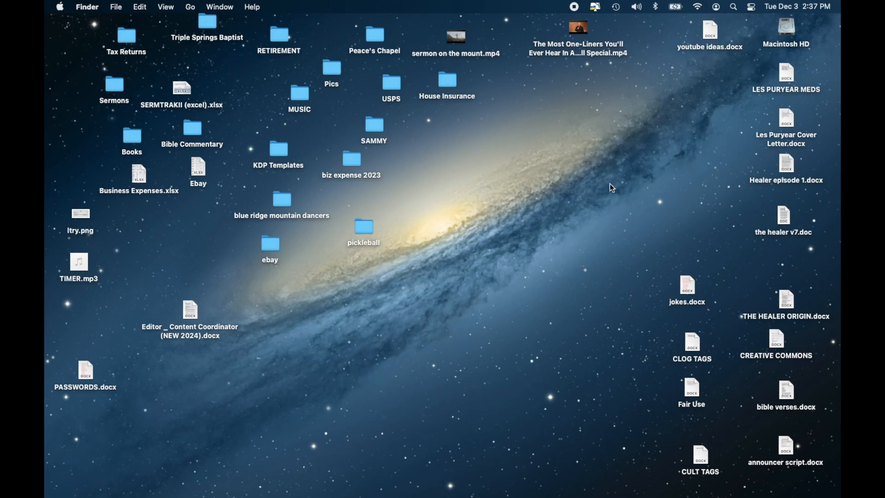
{"action": "mouse_move", "coordinate": [614, 181]}
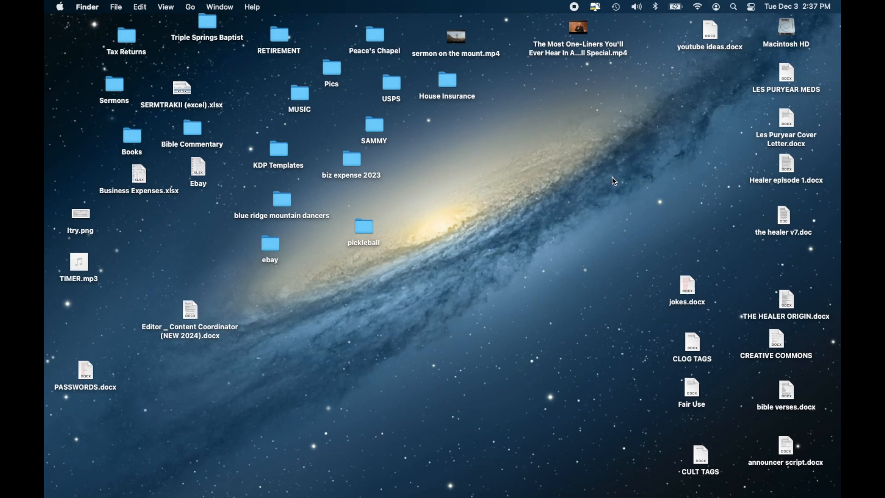
{"action": "mouse_move", "coordinate": [606, 169]}
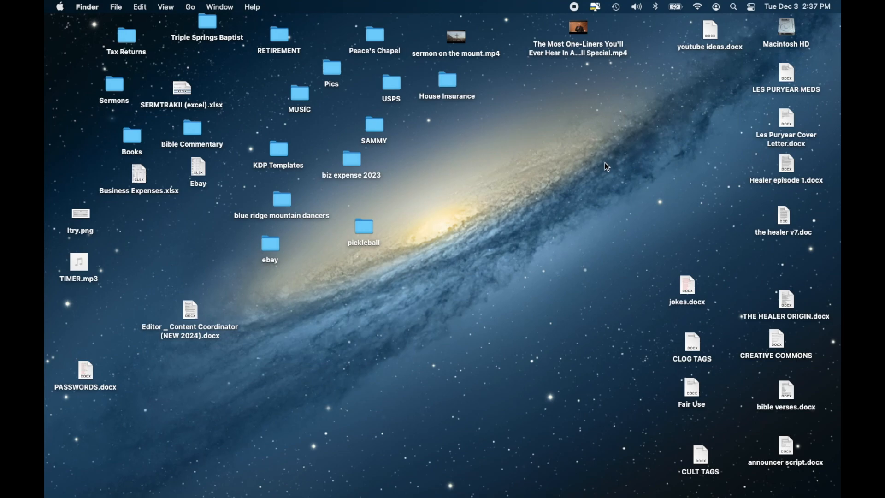
{"action": "mouse_move", "coordinate": [614, 168]}
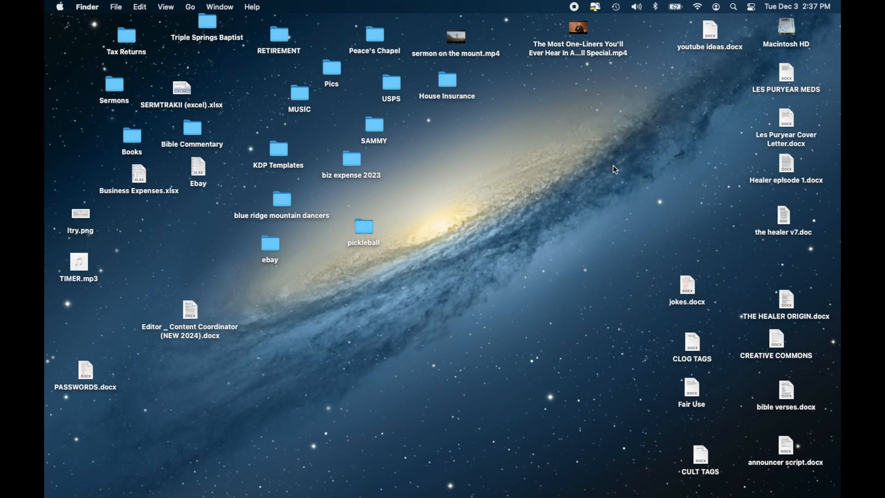
{"action": "mouse_move", "coordinate": [627, 179]}
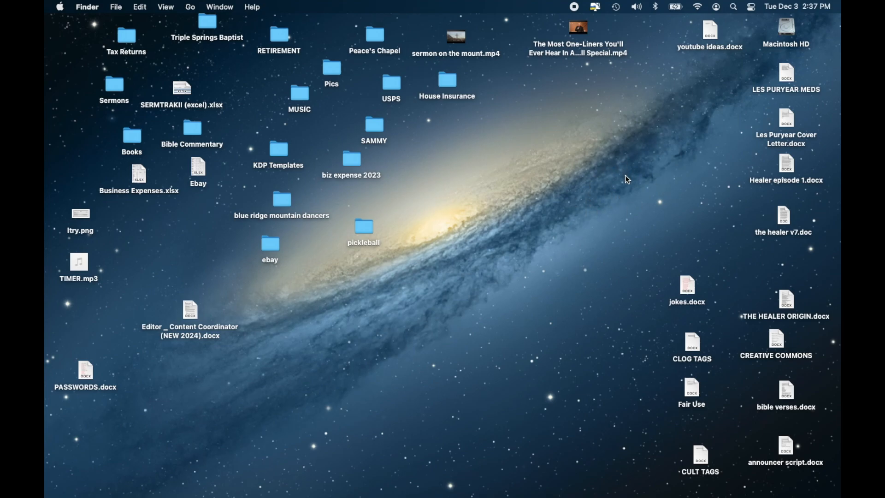
Step: Quit the auto-launched DVD Player, leaving the RCS 11_19_21 disc on the desktop
{"action": "left_click", "coordinate": [96, 7]}
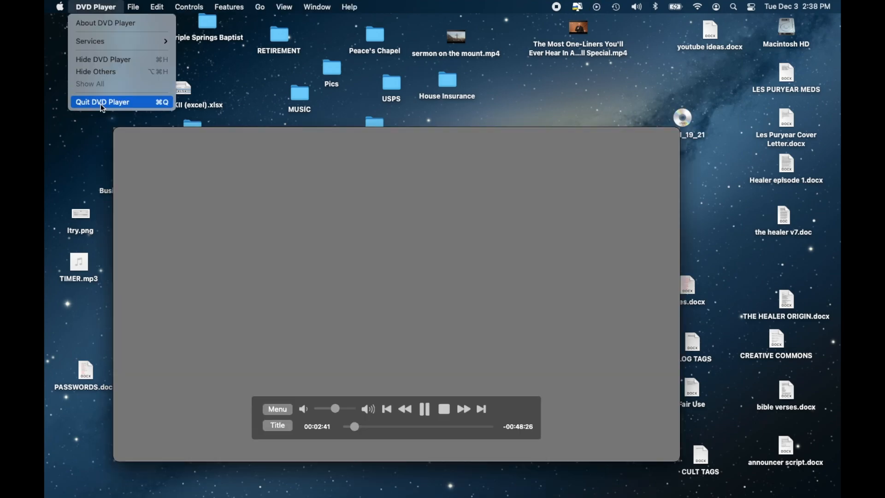
{"action": "left_click", "coordinate": [103, 102]}
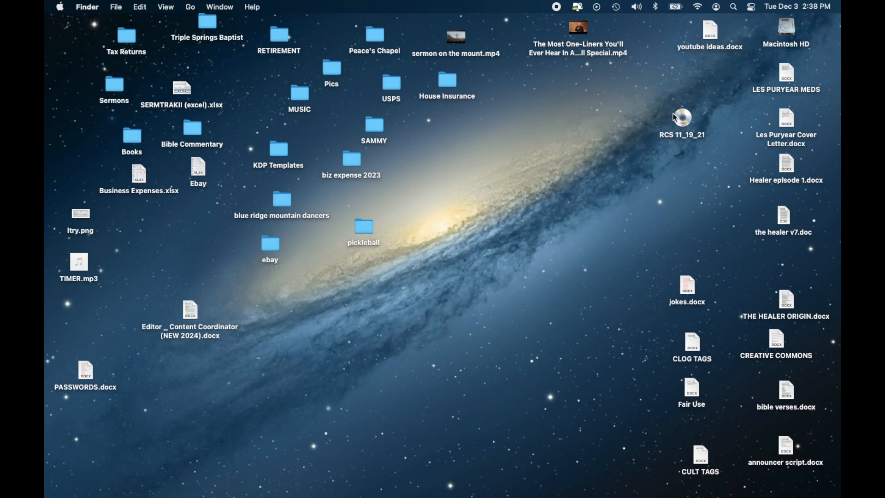
{"action": "mouse_move", "coordinate": [671, 148]}
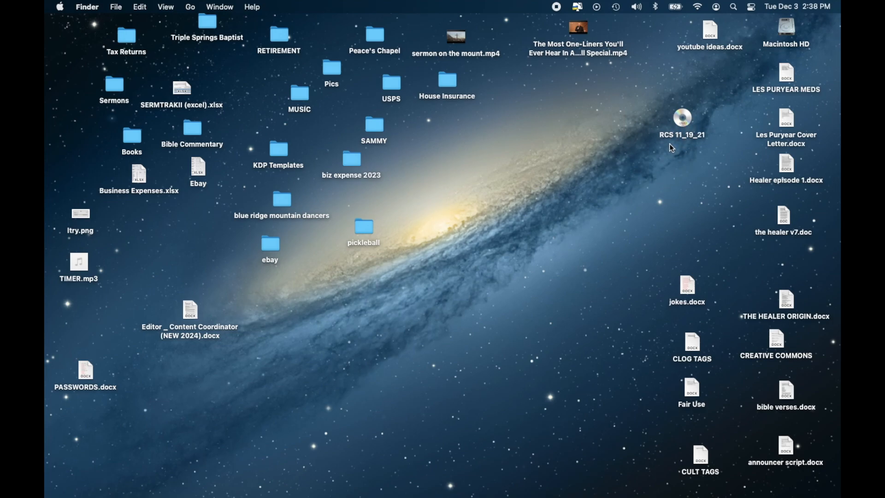
{"action": "mouse_move", "coordinate": [705, 140]}
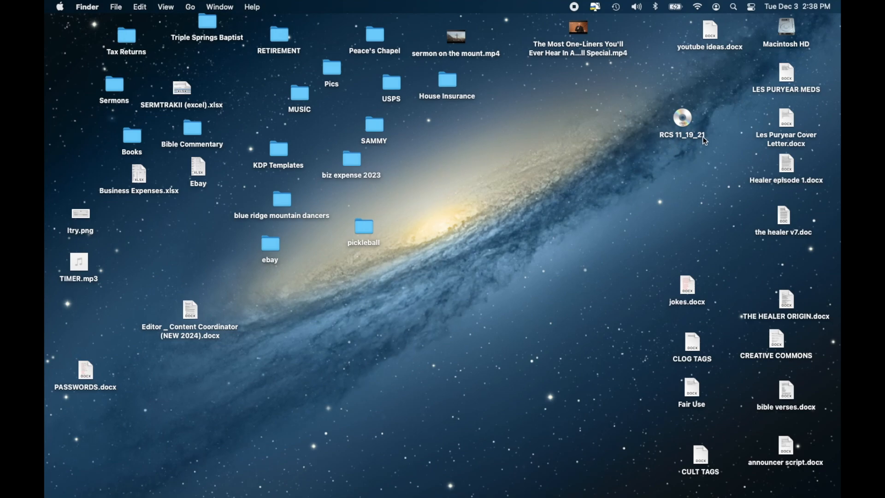
{"action": "mouse_move", "coordinate": [700, 139]}
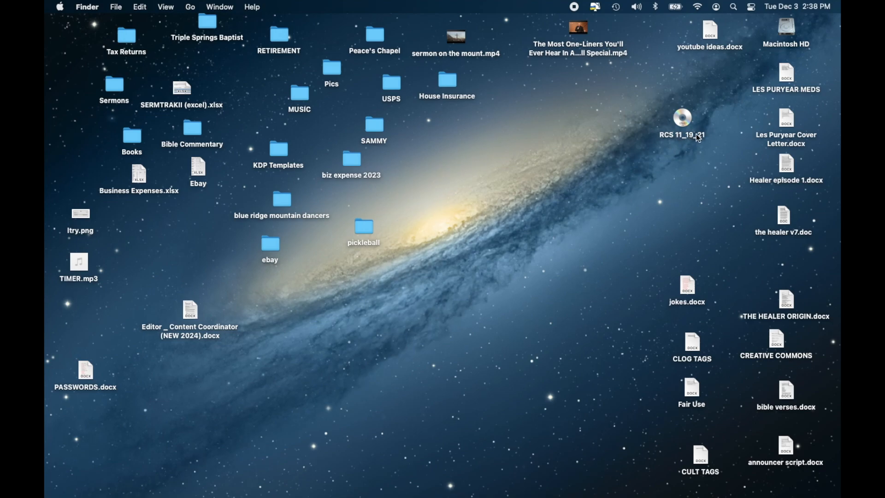
{"action": "mouse_move", "coordinate": [702, 138]}
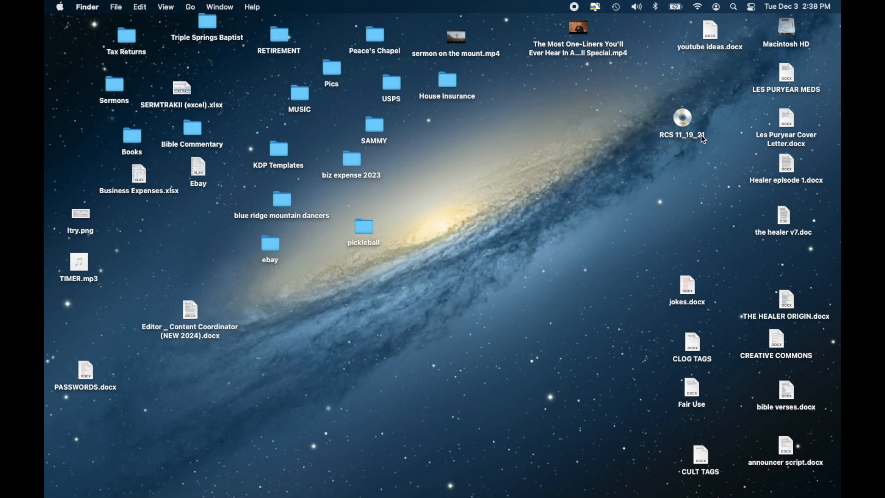
{"action": "mouse_move", "coordinate": [702, 138]}
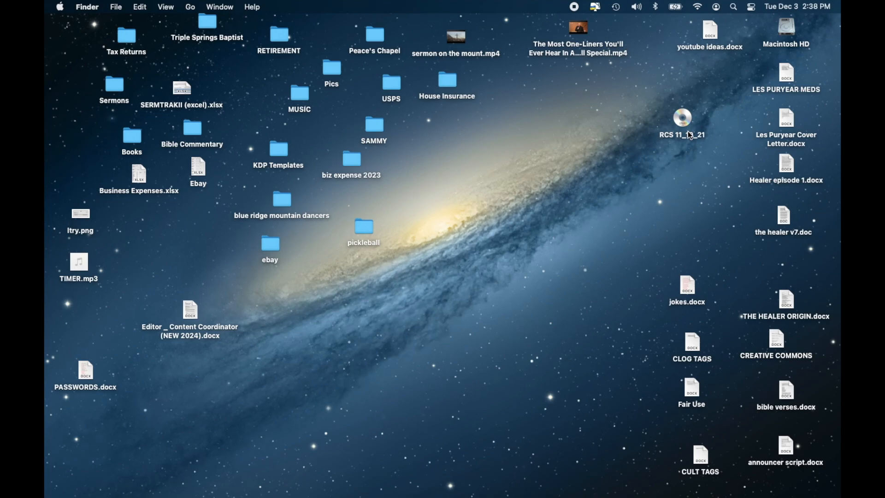
{"action": "mouse_move", "coordinate": [693, 401]}
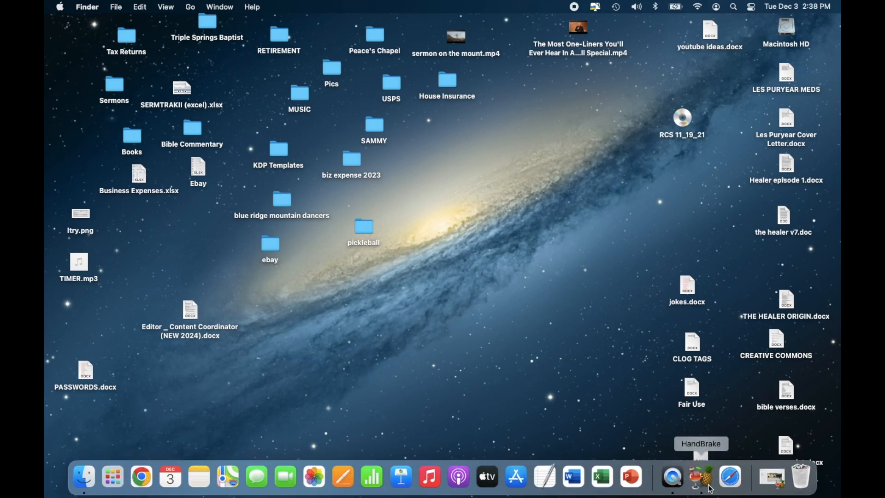
{"action": "mouse_move", "coordinate": [705, 486]}
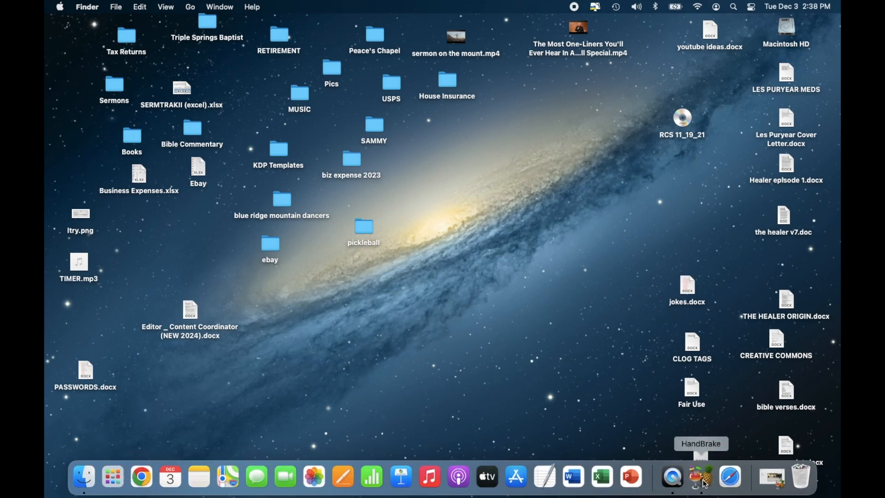
Step: Launch HandBrake and name the output RCS Test.mp4 on the Desktop with the Fast 1080p30 preset
{"action": "left_click", "coordinate": [698, 477]}
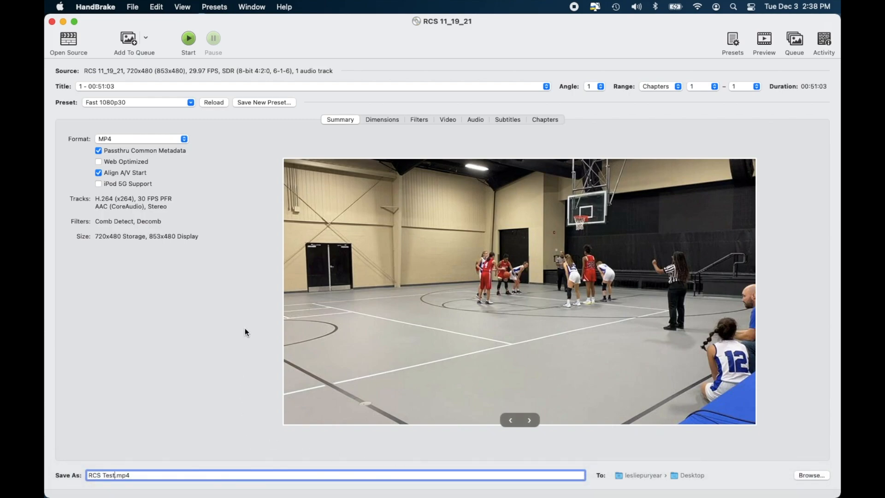
{"action": "mouse_move", "coordinate": [248, 117]}
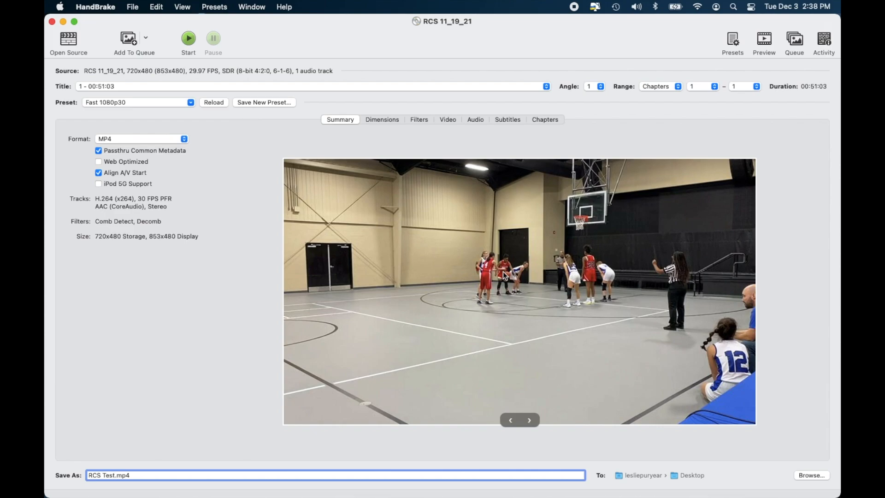
{"action": "left_click", "coordinate": [529, 419]}
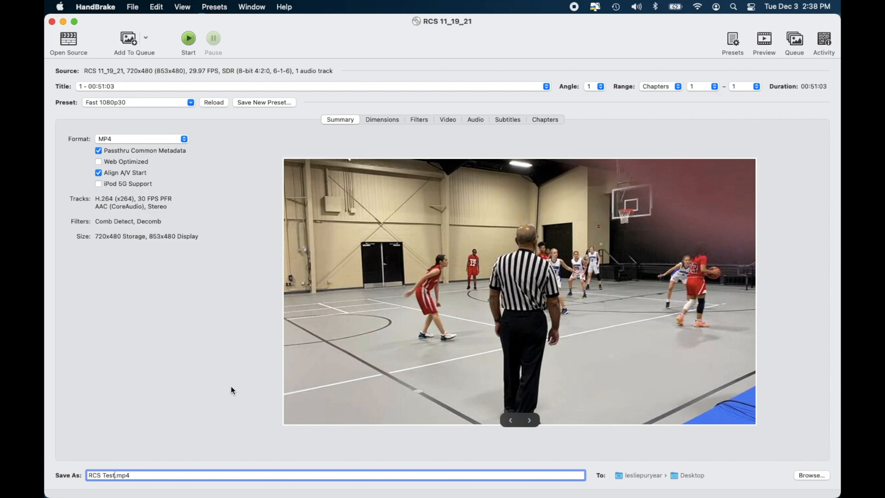
{"action": "mouse_move", "coordinate": [161, 447]}
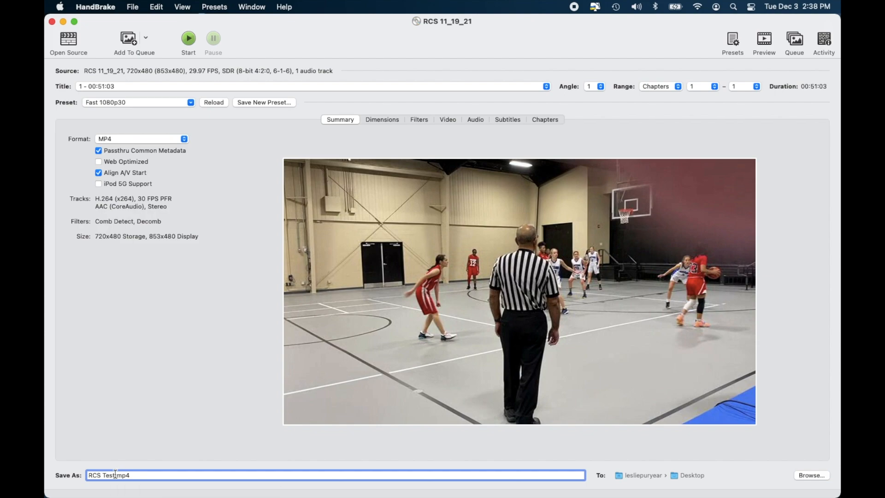
{"action": "type", "text": "."}
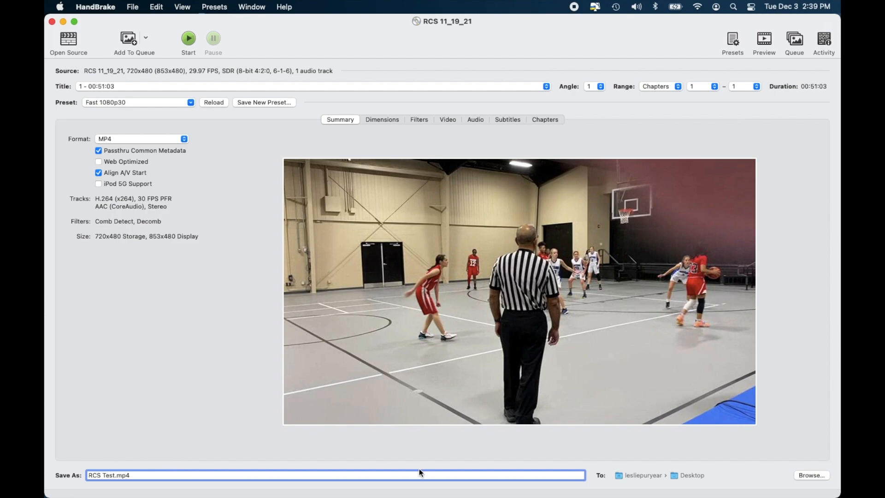
{"action": "mouse_move", "coordinate": [680, 479]}
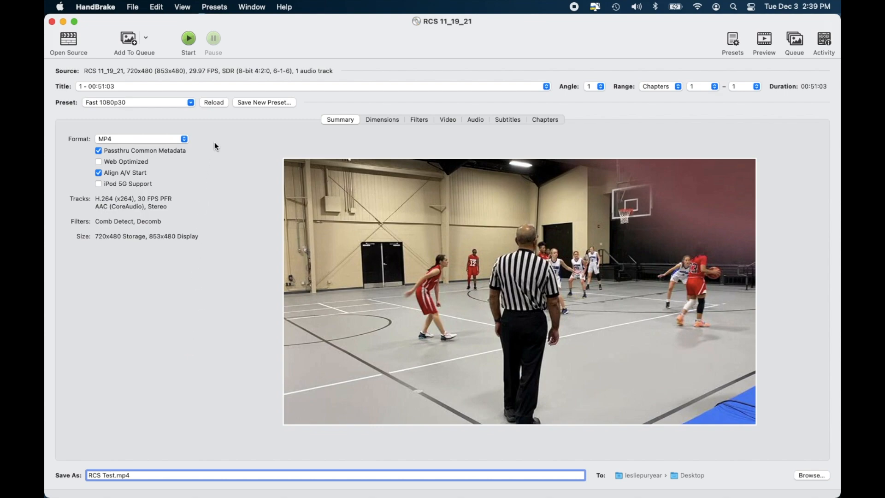
{"action": "mouse_move", "coordinate": [188, 53]}
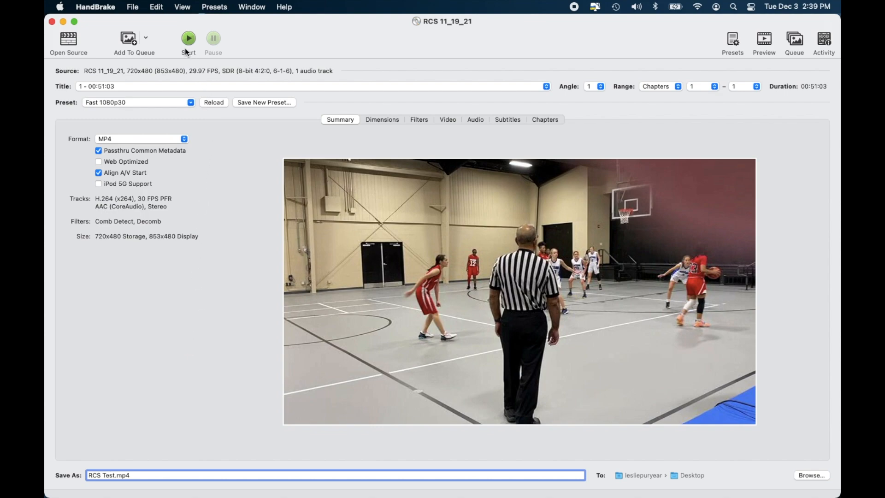
{"action": "mouse_move", "coordinate": [188, 40]}
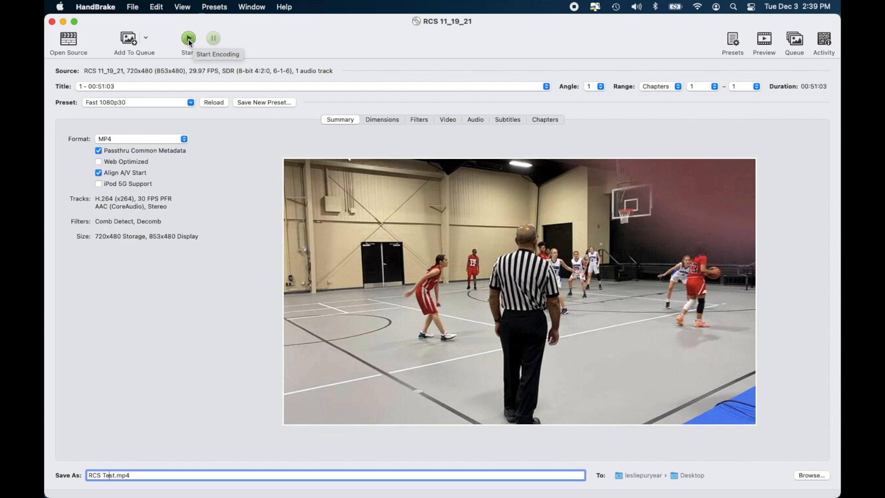
Step: Start encoding the DVD title to RCS Test.mp4
{"action": "left_click", "coordinate": [188, 39]}
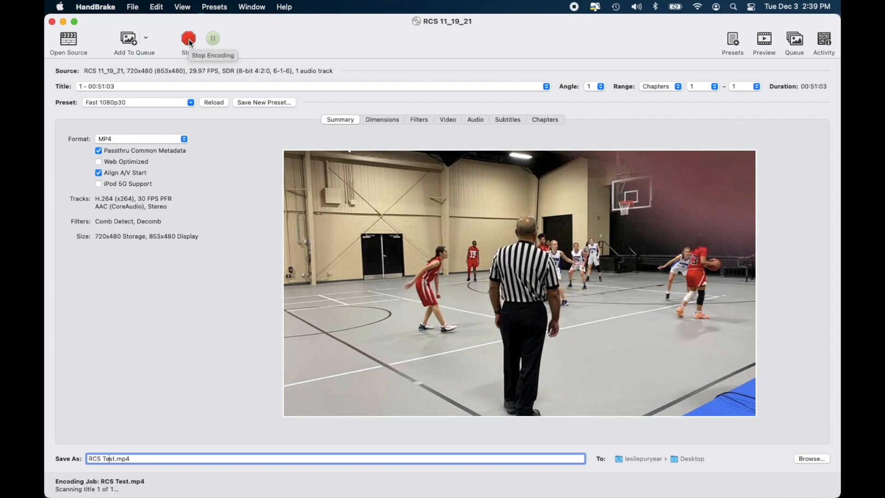
{"action": "mouse_move", "coordinate": [223, 162]}
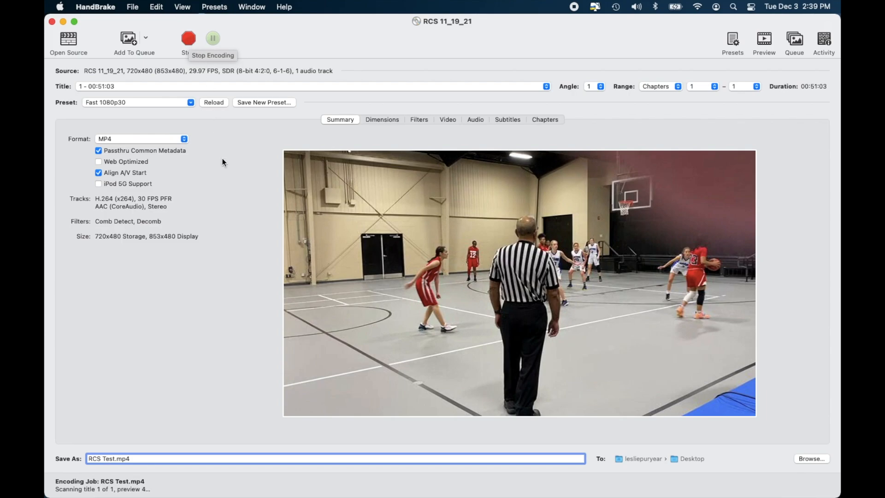
{"action": "mouse_move", "coordinate": [197, 314]}
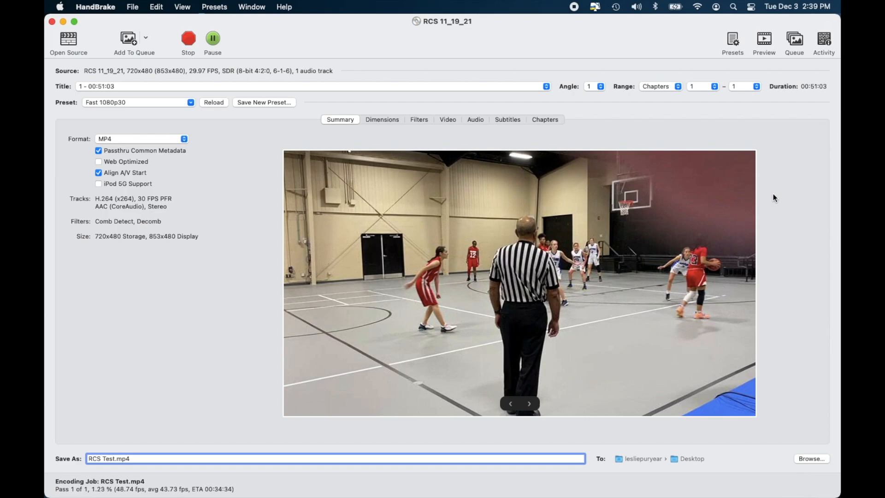
{"action": "mouse_move", "coordinate": [816, 95]}
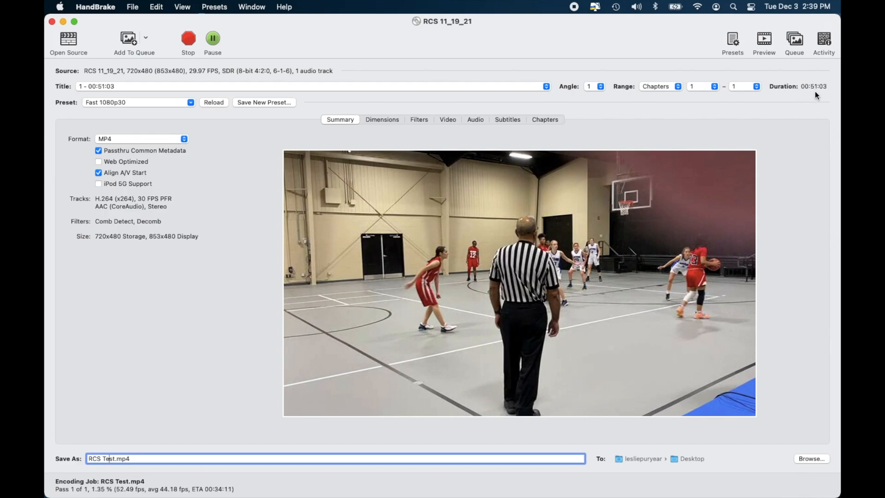
{"action": "mouse_move", "coordinate": [473, 298]}
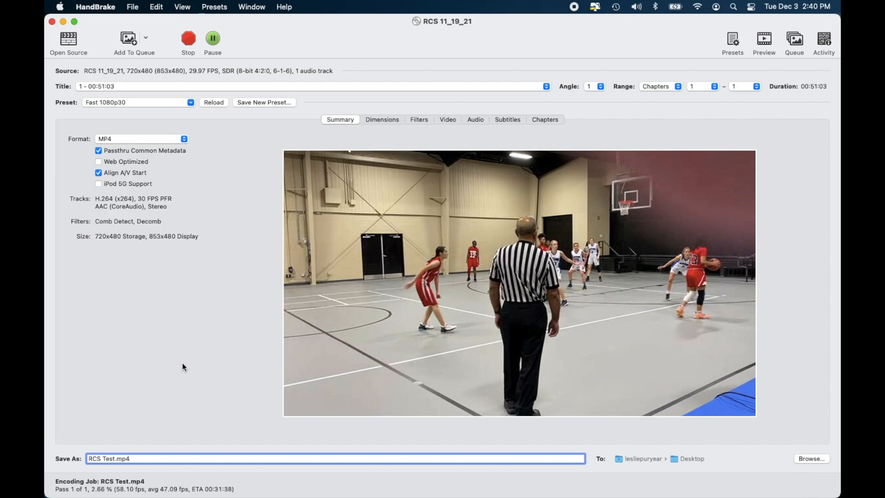
Step: Stop the encode around 2.7% and put the HandBrake window away
{"action": "left_click", "coordinate": [188, 38]}
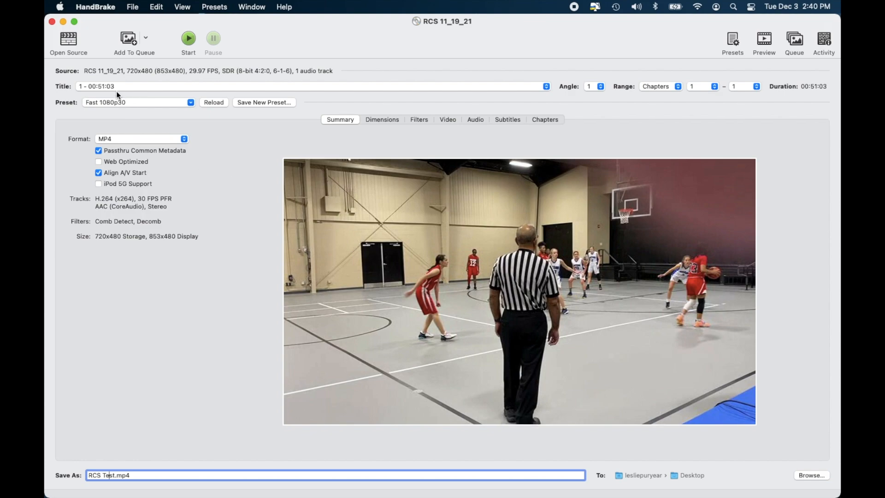
{"action": "mouse_move", "coordinate": [91, 67]}
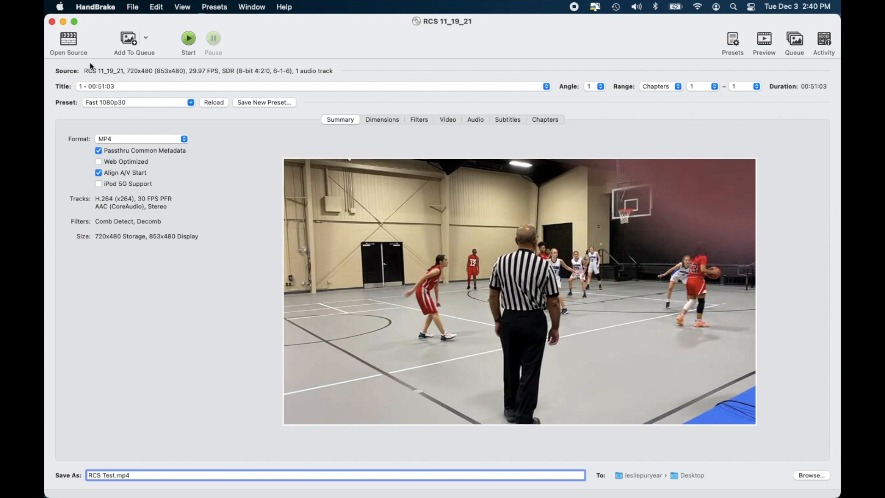
{"action": "mouse_move", "coordinate": [67, 42]}
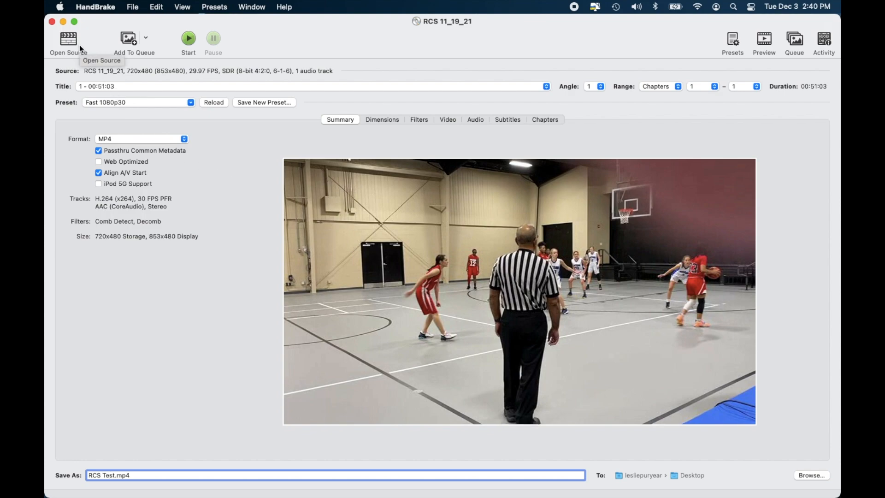
{"action": "left_click", "coordinate": [64, 21]}
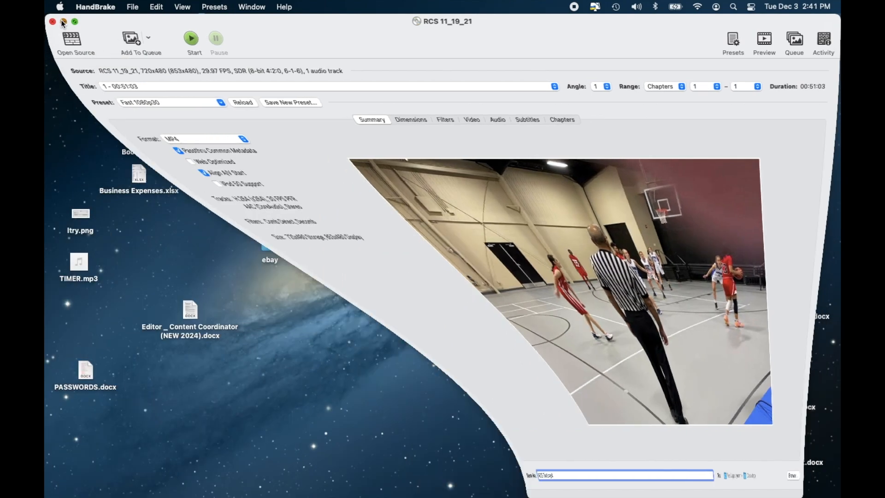
{"action": "left_click", "coordinate": [51, 21]}
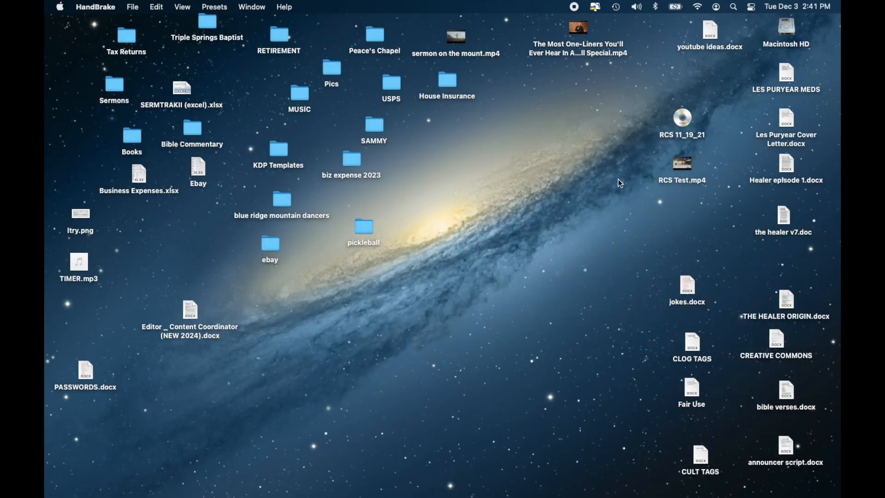
{"action": "mouse_move", "coordinate": [678, 191]}
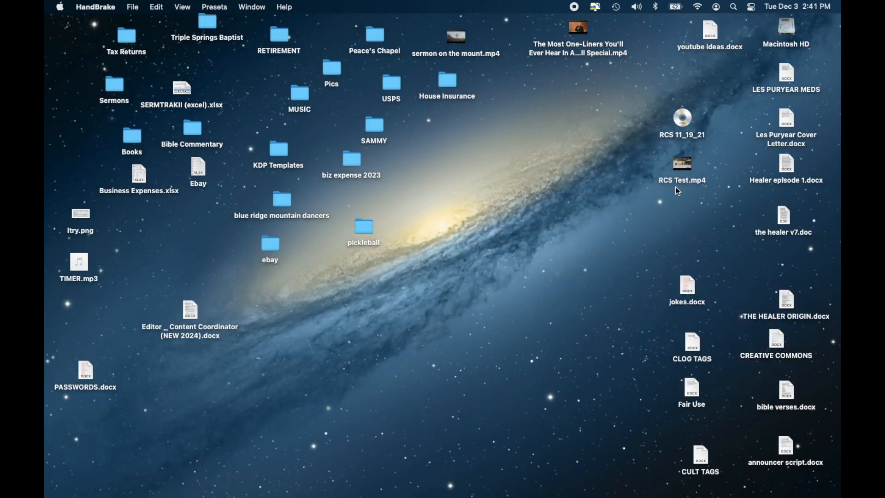
{"action": "mouse_move", "coordinate": [683, 167]}
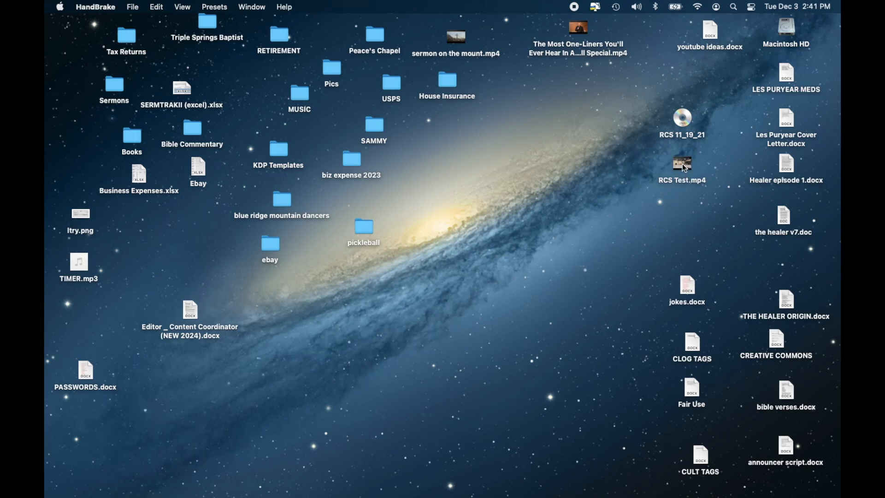
Step: Play RCS Test.mp4 in QuickTime Player briefly, then pause about five seconds in
{"action": "double_click", "coordinate": [683, 164]}
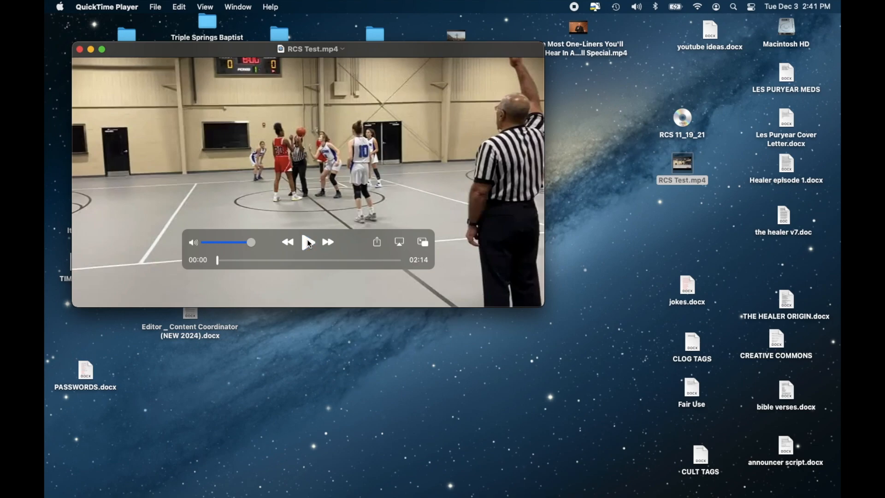
{"action": "left_click", "coordinate": [307, 241]}
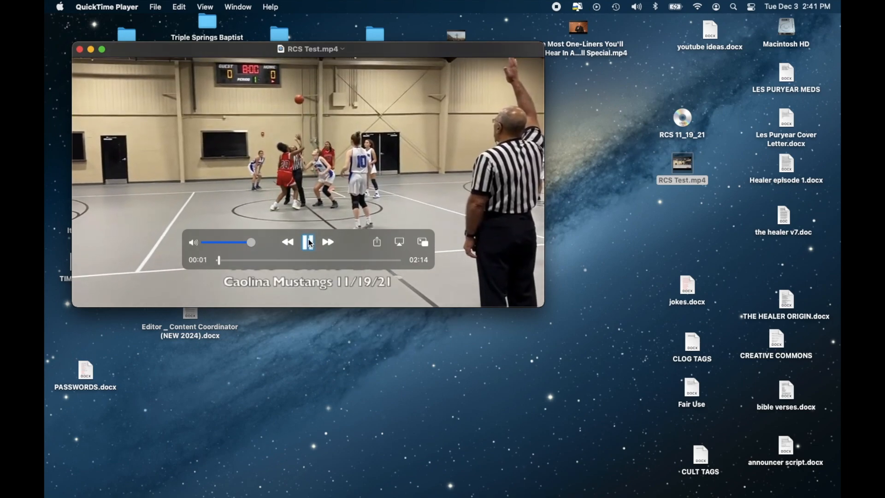
{"action": "left_click", "coordinate": [308, 241]}
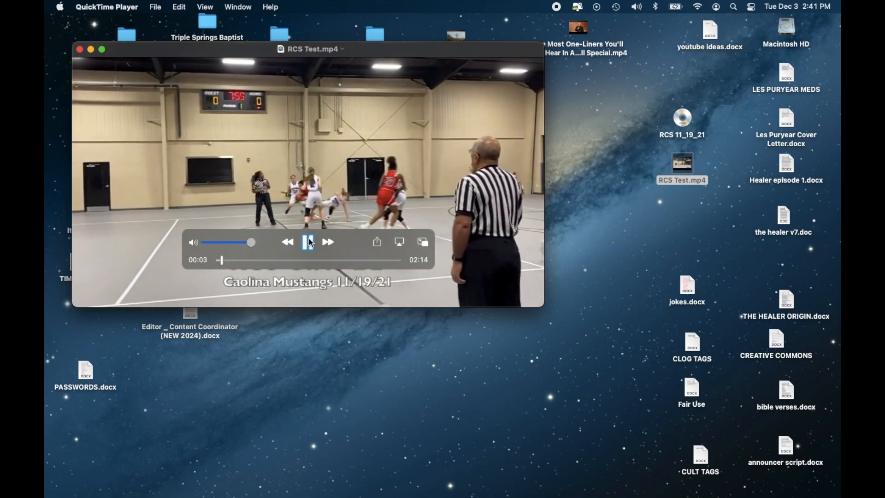
{"action": "left_click", "coordinate": [308, 242]}
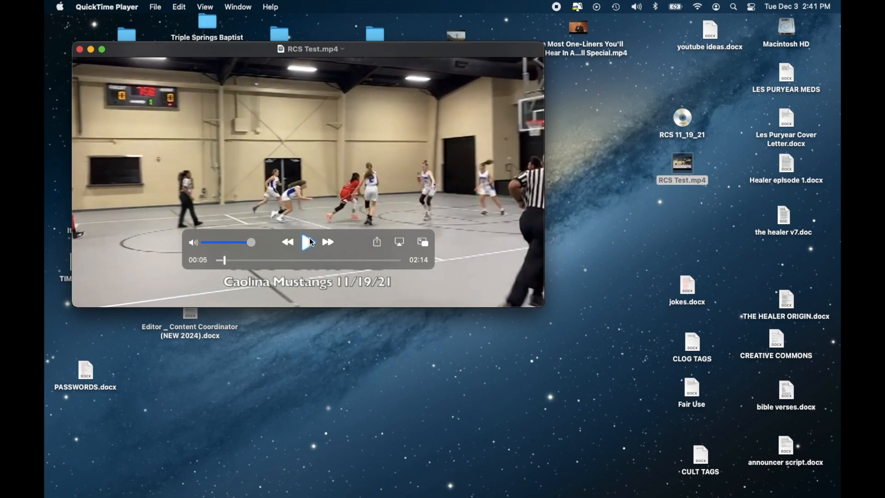